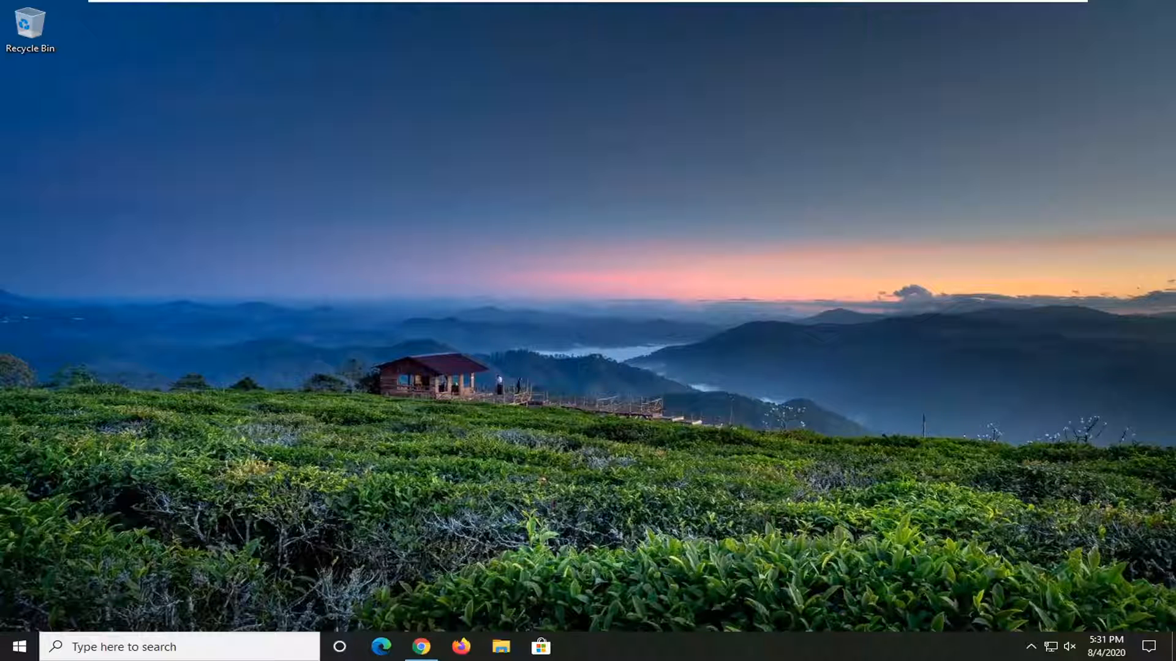
{"action": "mouse_move", "coordinate": [1139, 383]}
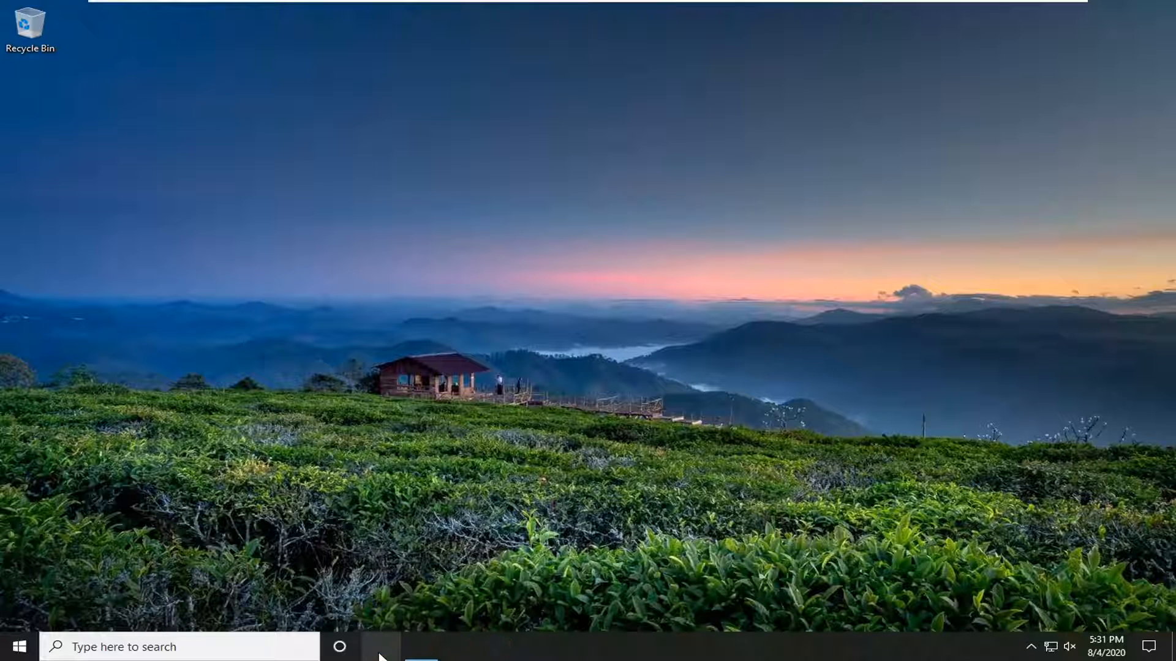
Launch Microsoft Edge and open its Settings page in a new tab
{"action": "left_click", "coordinate": [381, 647]}
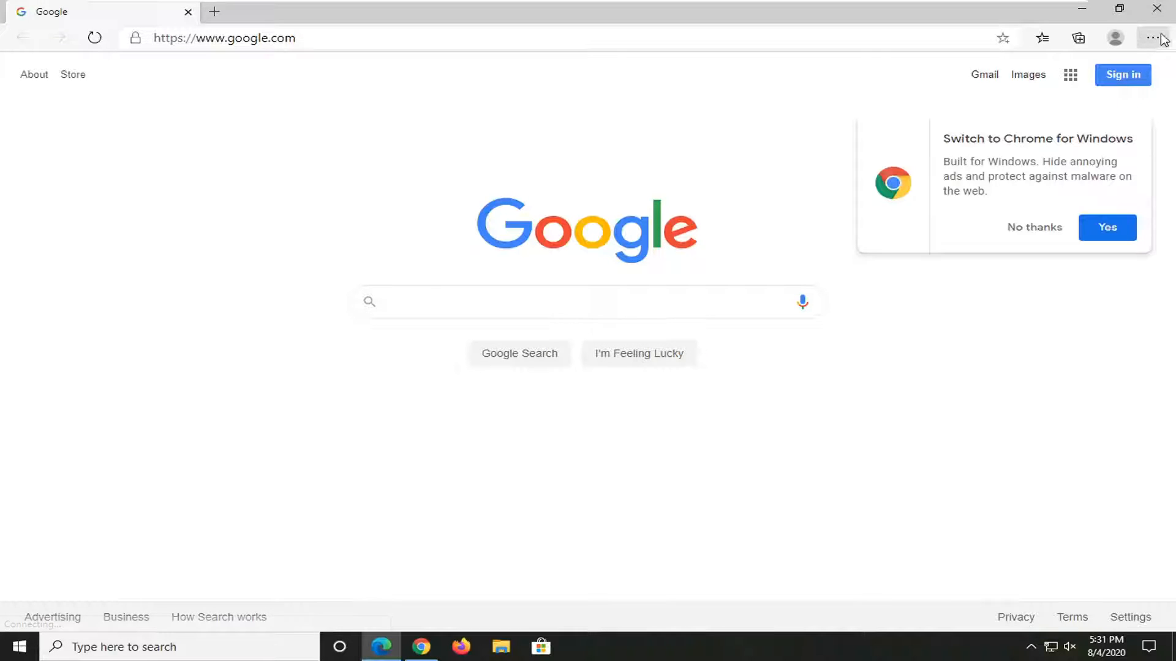
{"action": "left_click", "coordinate": [585, 302]}
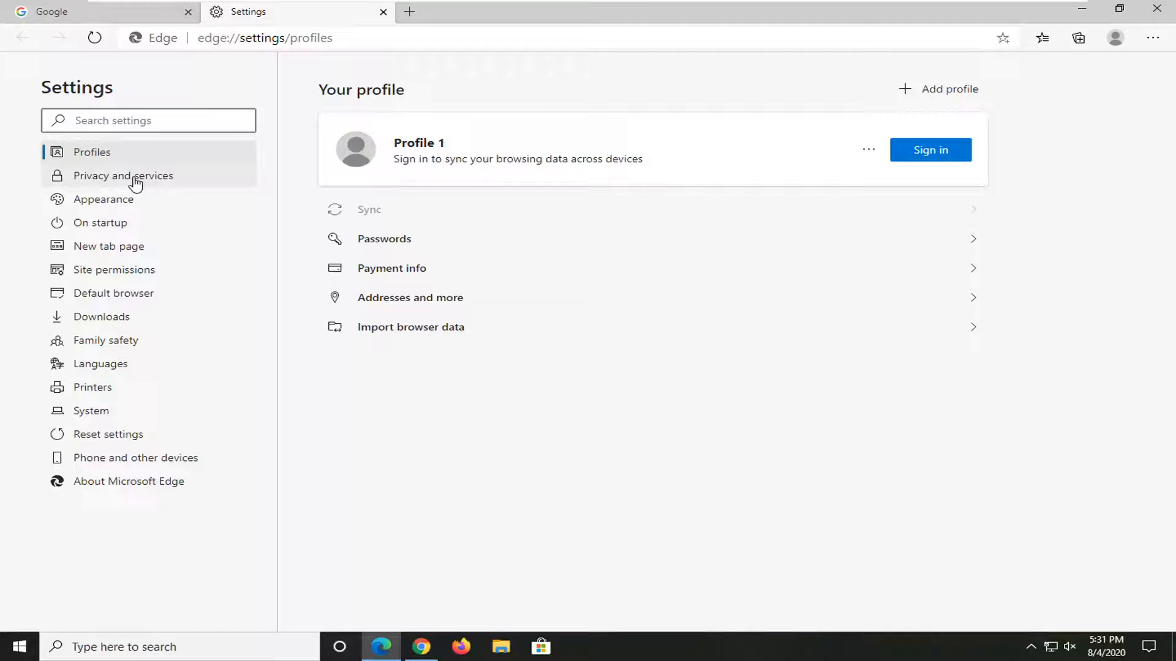
Show the Privacy and services settings with tracking prevention at Balanced
{"action": "left_click", "coordinate": [123, 175]}
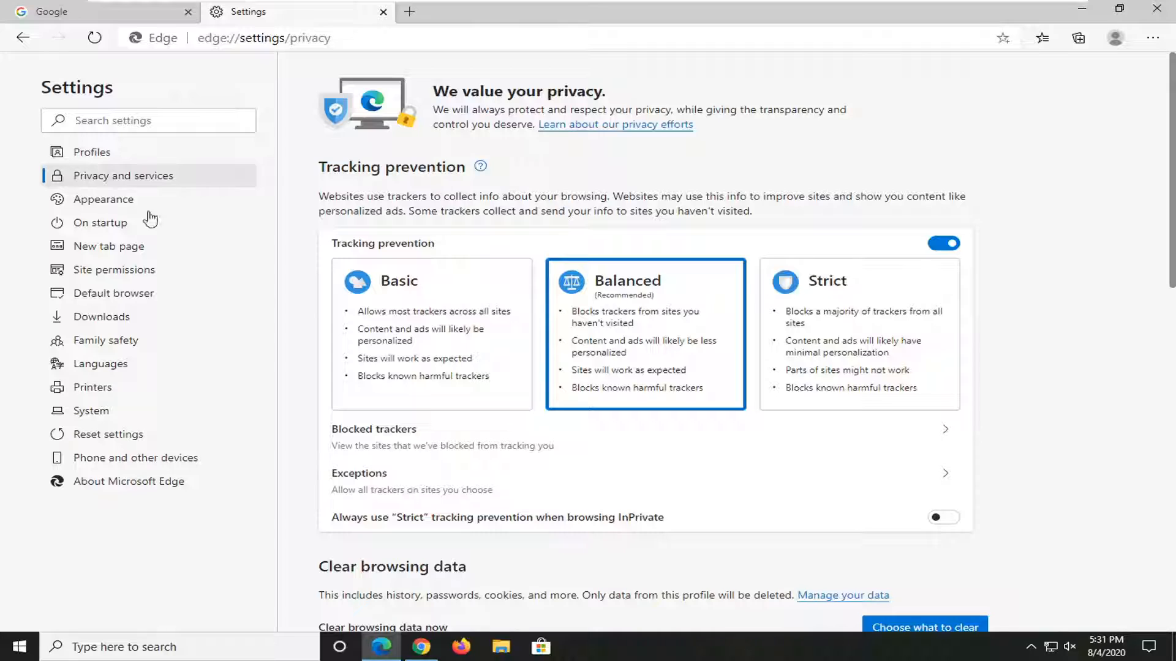
{"action": "mouse_move", "coordinate": [349, 501]}
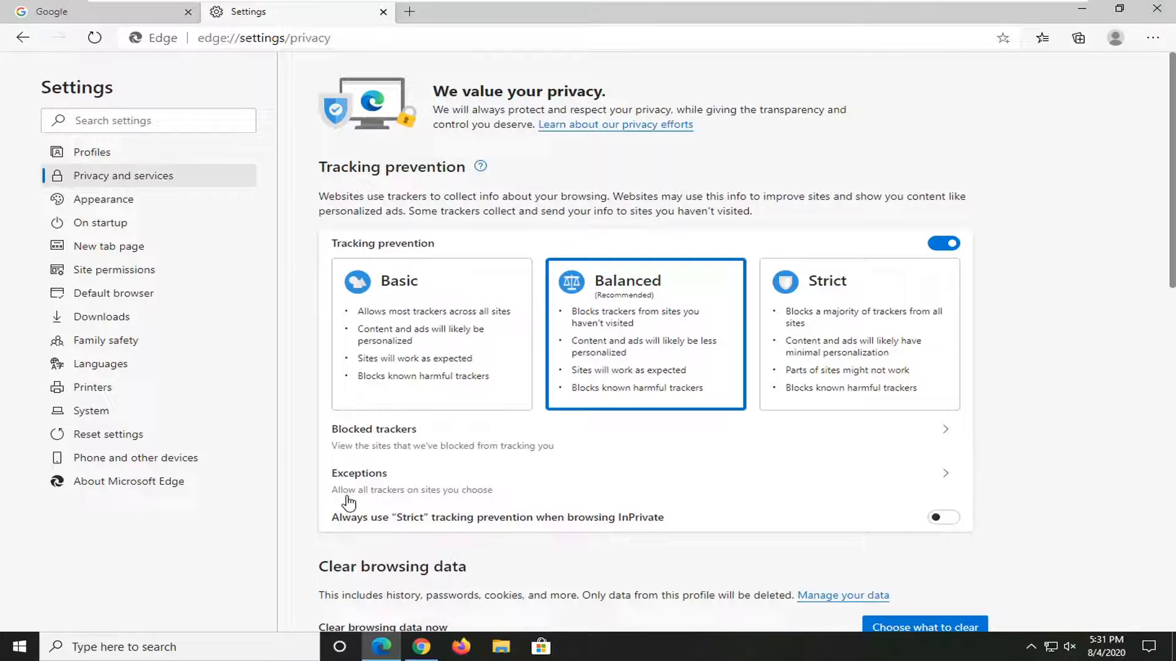
{"action": "mouse_move", "coordinate": [446, 494]}
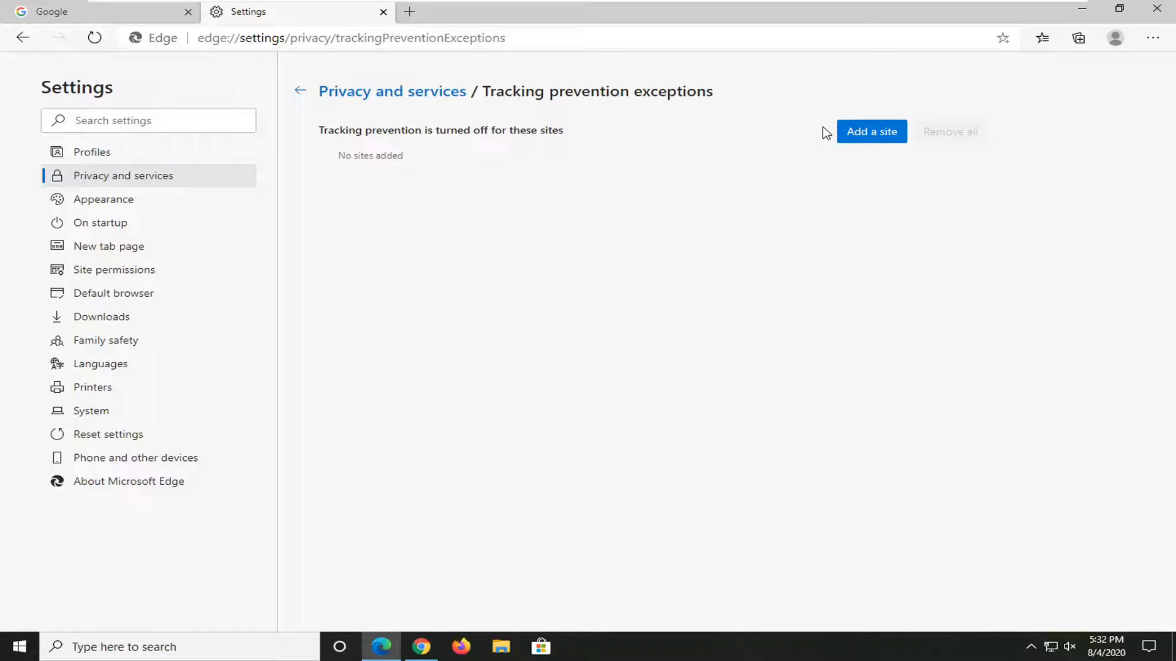
{"action": "left_click", "coordinate": [871, 131]}
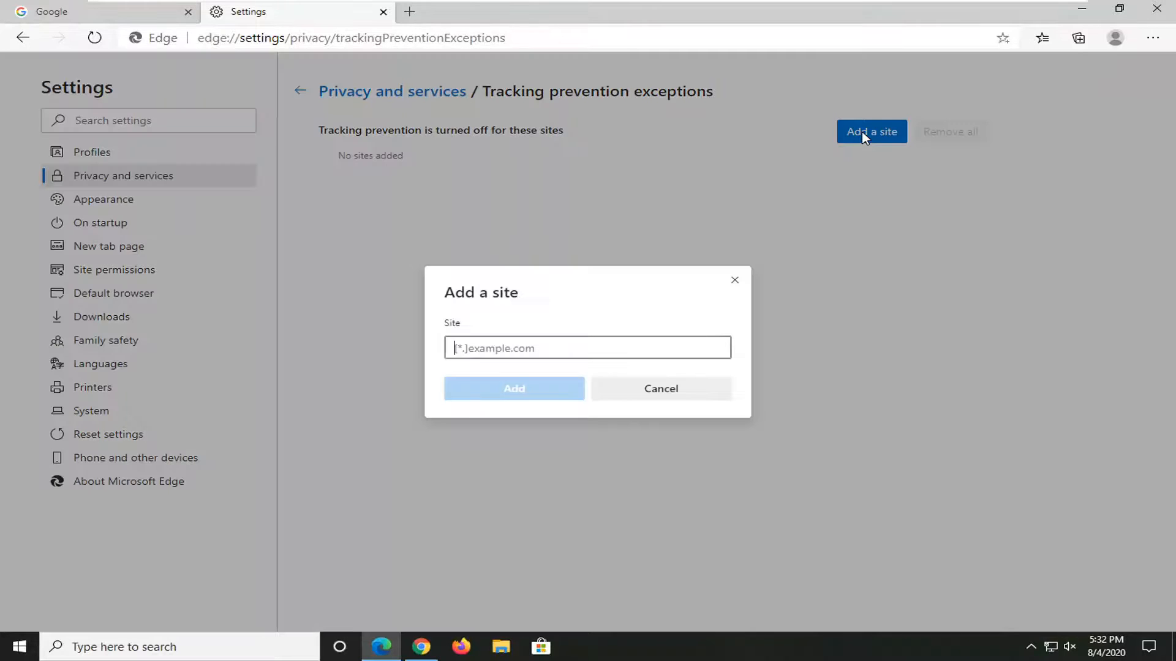
{"action": "mouse_move", "coordinate": [505, 380]}
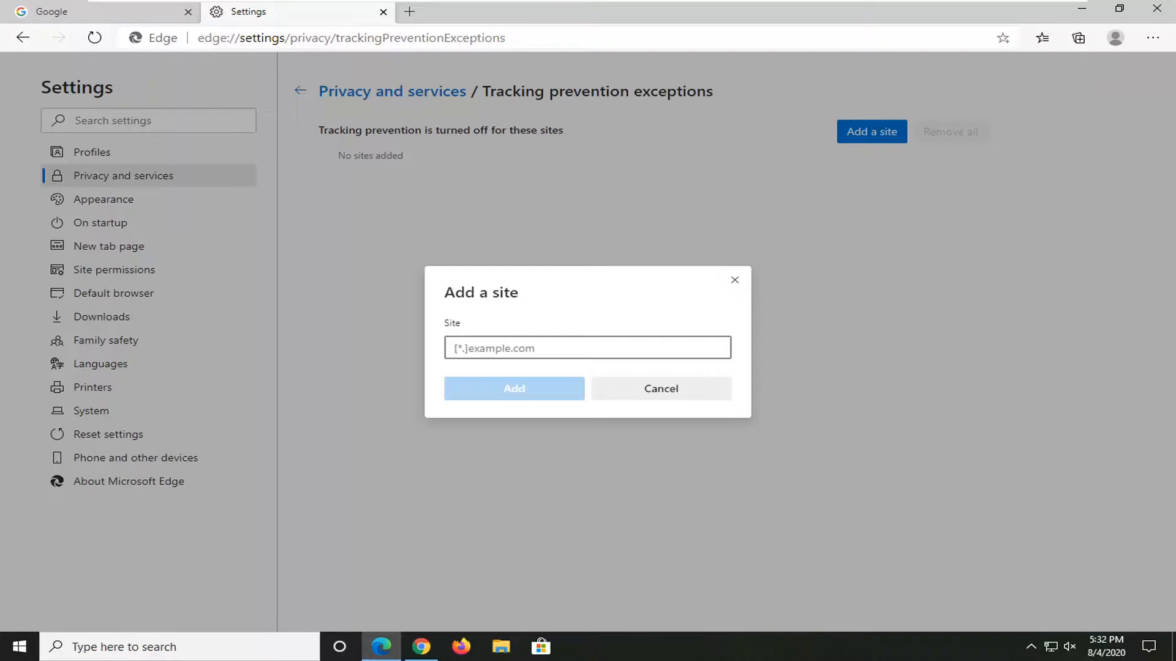
{"action": "mouse_move", "coordinate": [735, 279]}
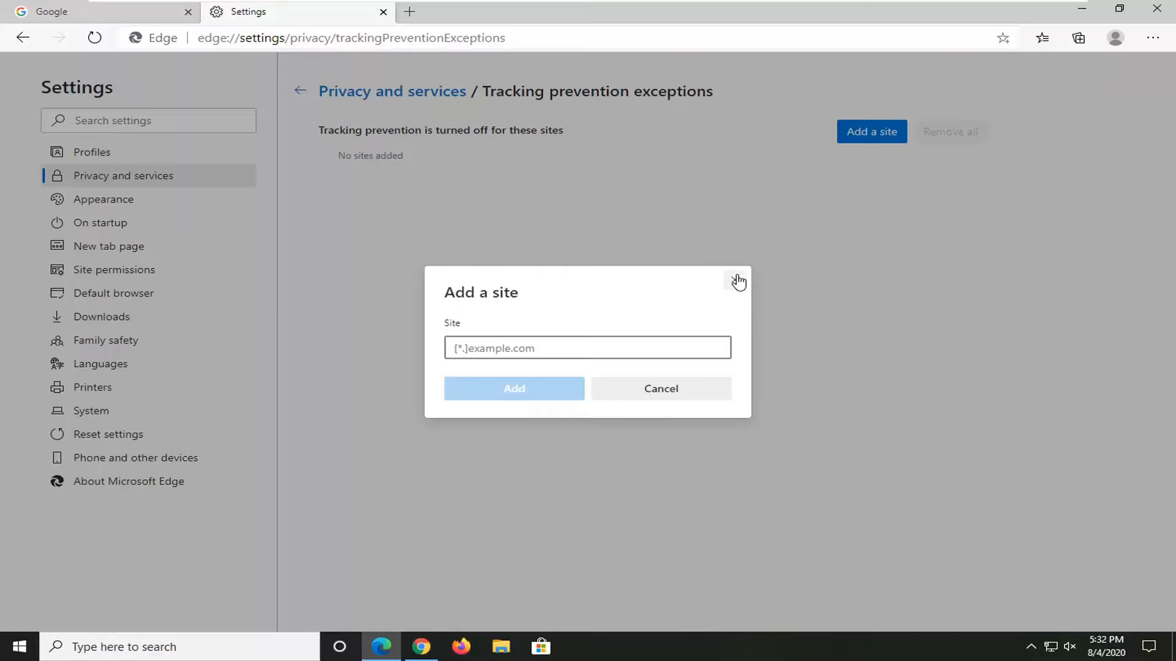
{"action": "left_click", "coordinate": [737, 281]}
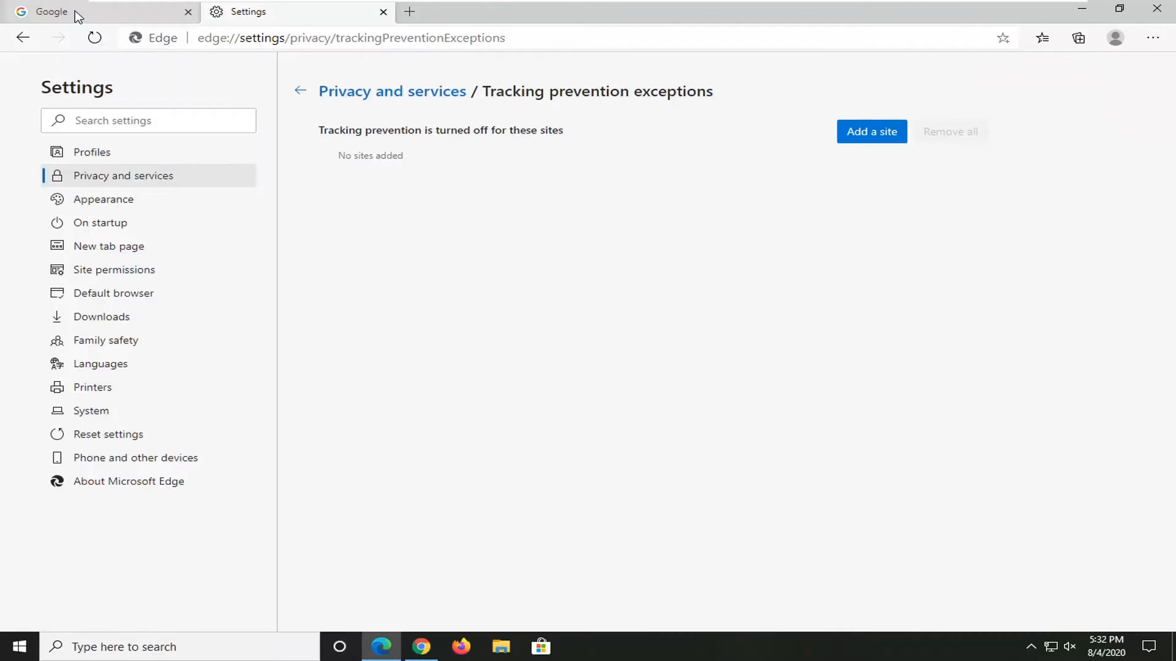